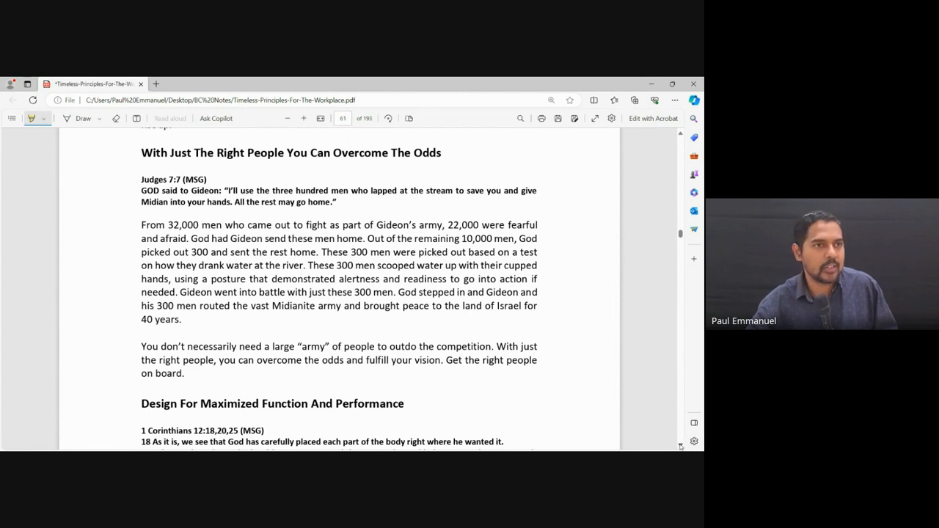
- Scroll to the bottom of page 55, ending the 'Design For Maximized Function And Performance' section
scroll("down", 3)
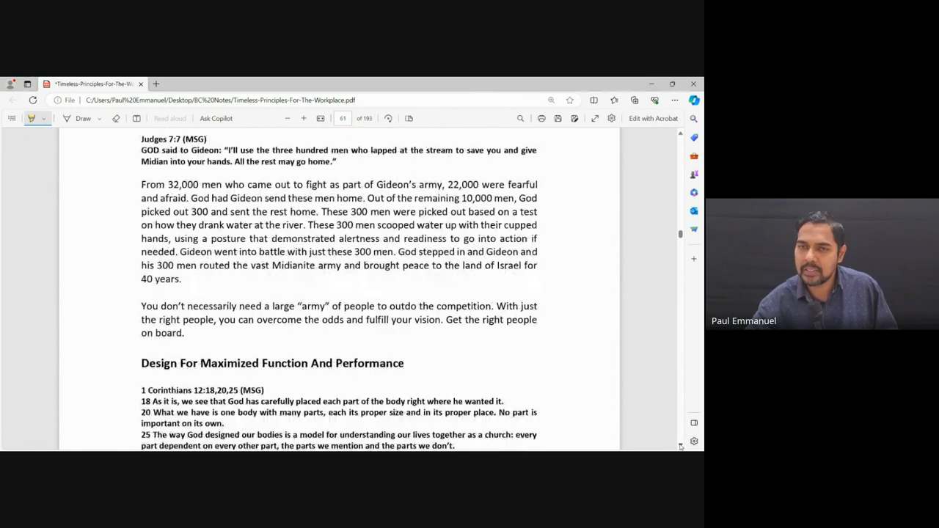
scroll("down", 3)
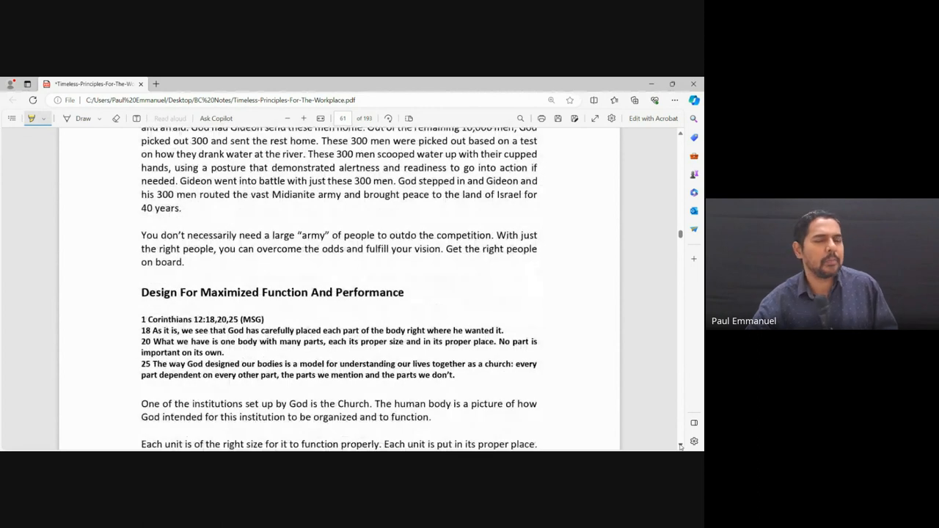
scroll("down", 3)
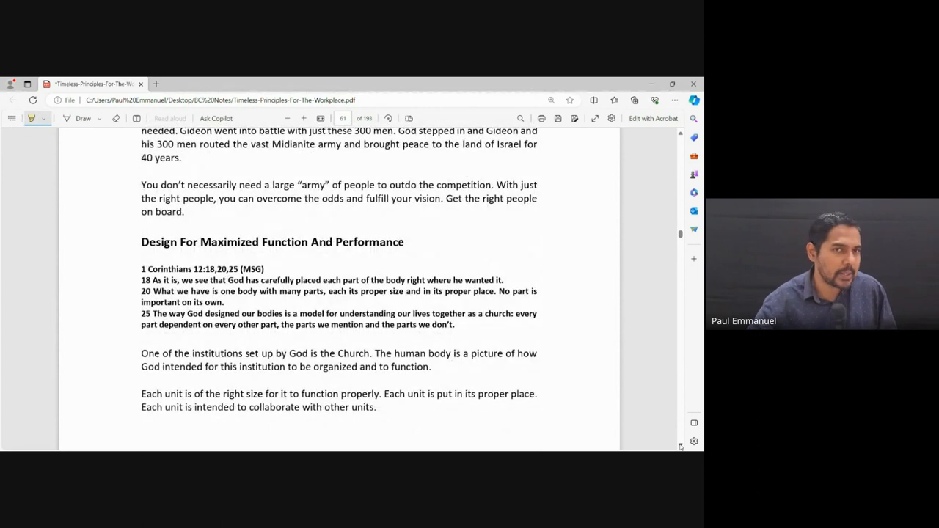
scroll("down", 3)
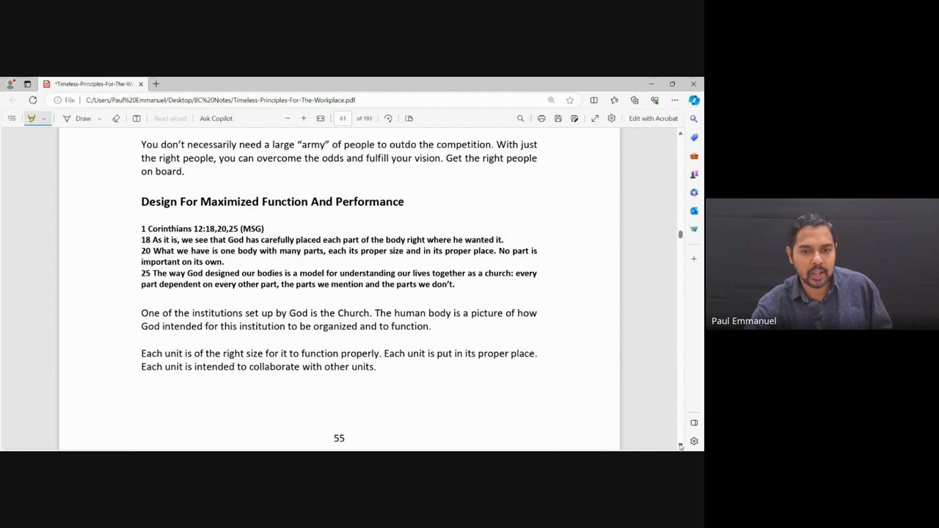
- Scroll past Exodus 18:13-26 to the 'Moses had a challenge' paragraph ending page 56
scroll("down", 3)
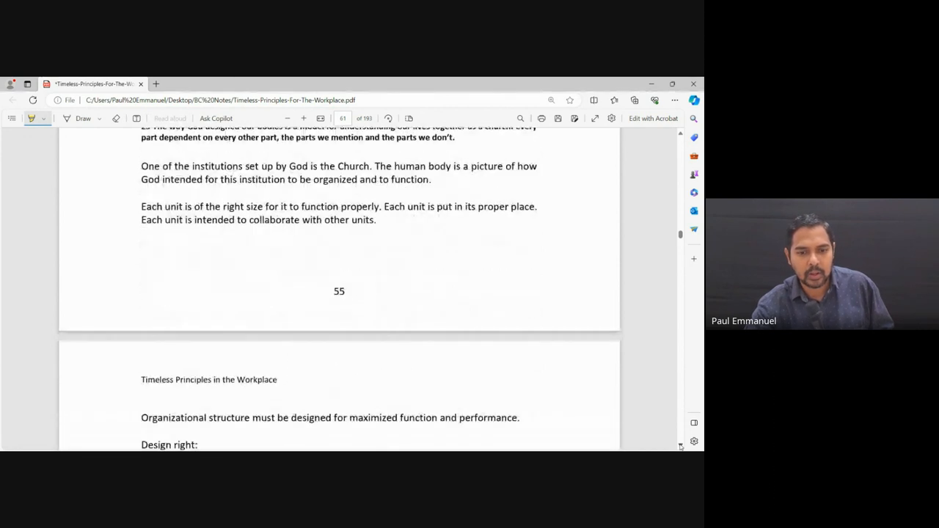
scroll("down", 3)
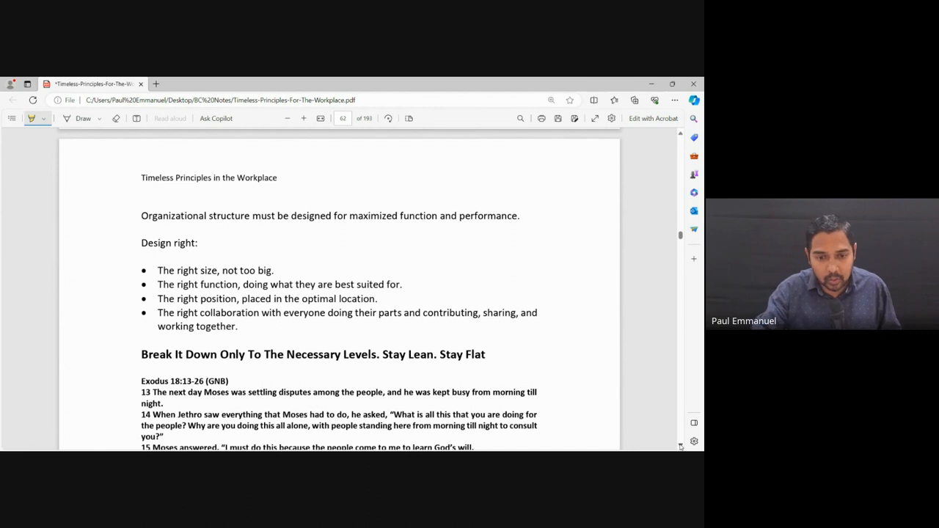
scroll("down", 3)
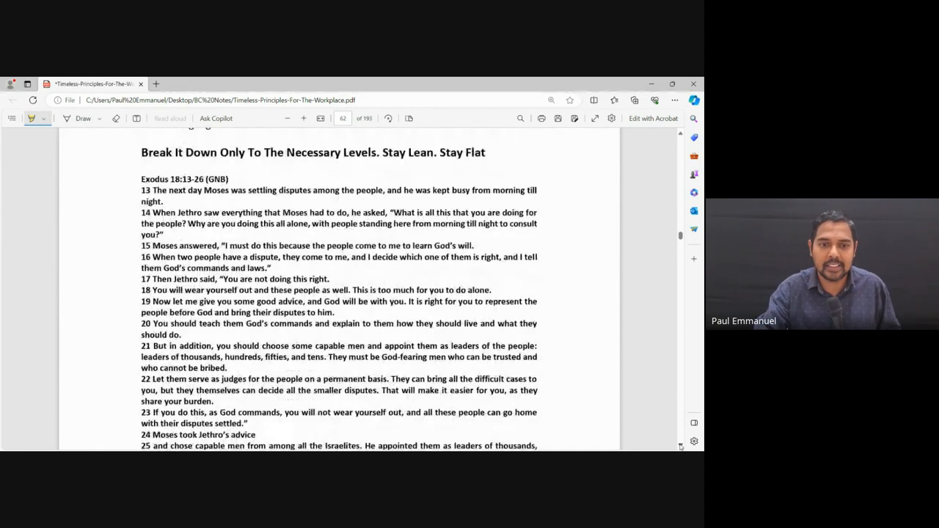
scroll("down", 3)
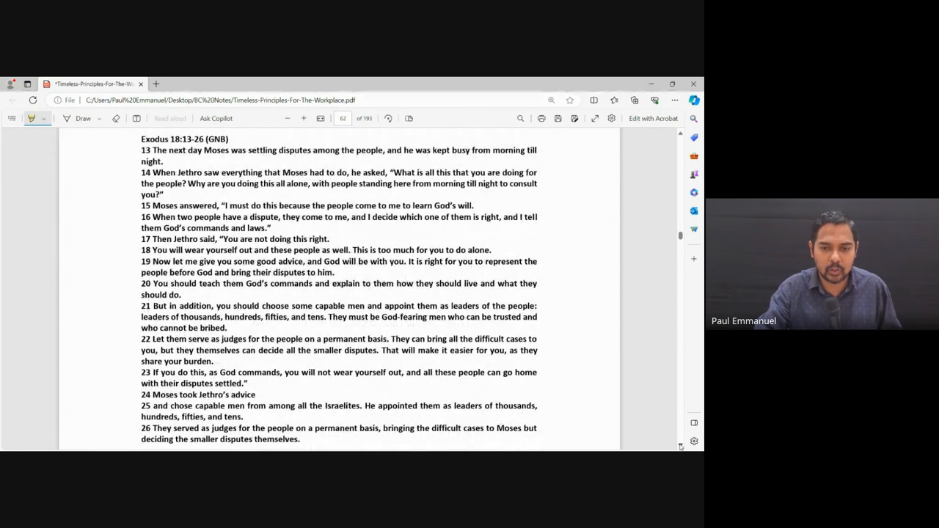
scroll("down", 3)
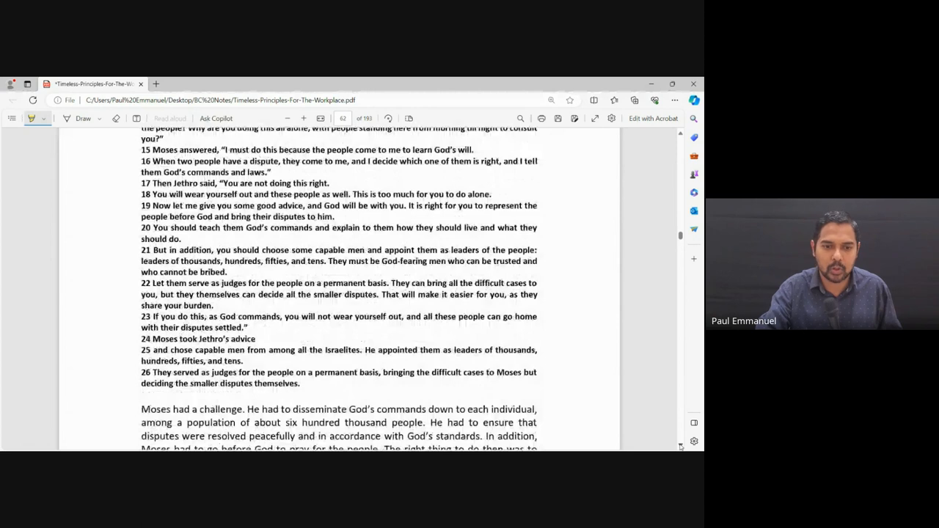
scroll("down", 3)
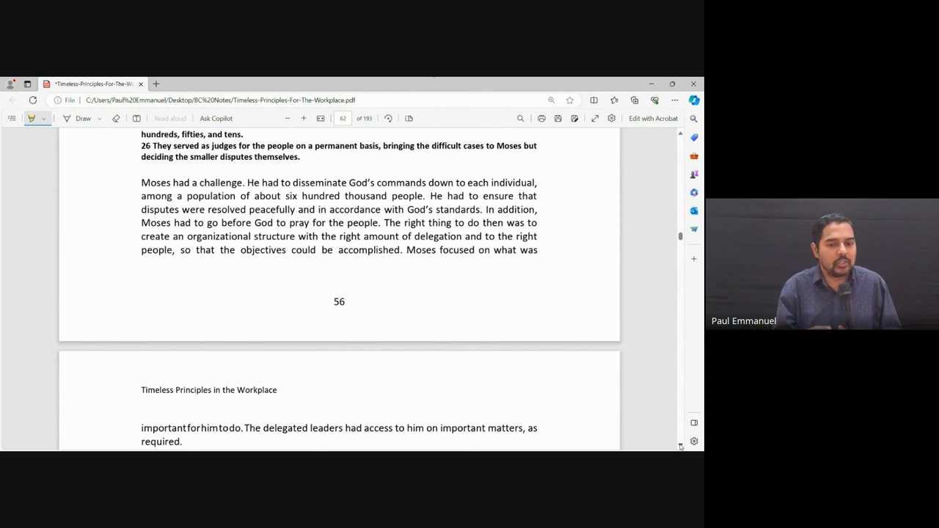
- Scroll to the list of organizational structures under Moses and double-click within it
scroll("down", 3)
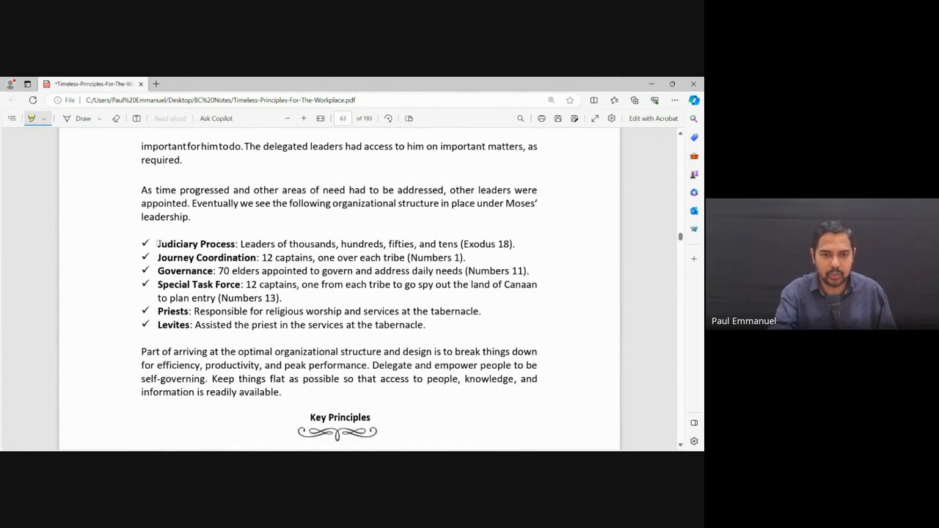
double_click(196, 243)
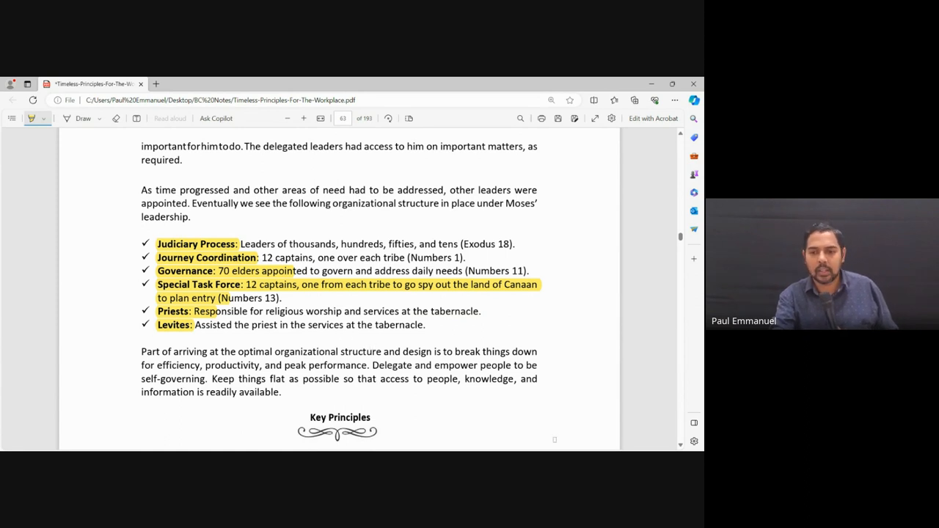
- Scroll to page 65, where the innovation and creativity chapter opens
scroll("down", 3)
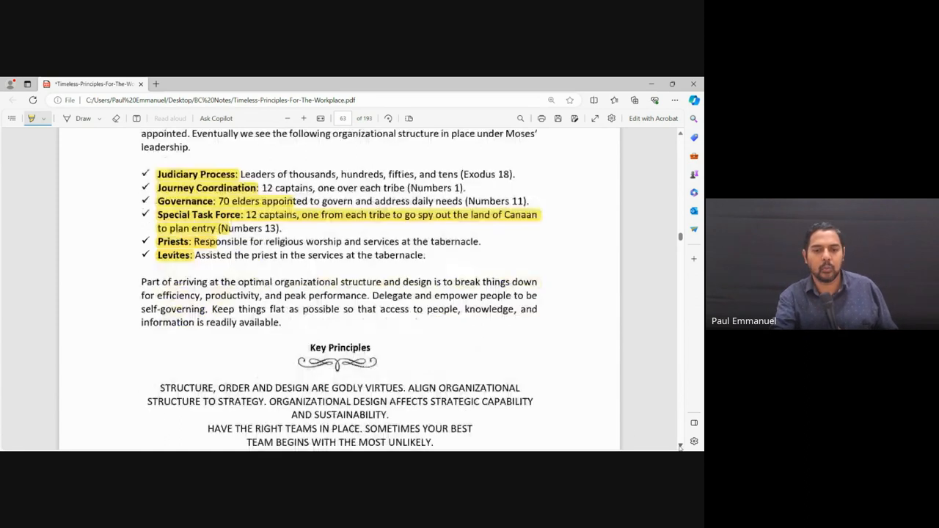
scroll("down", 3)
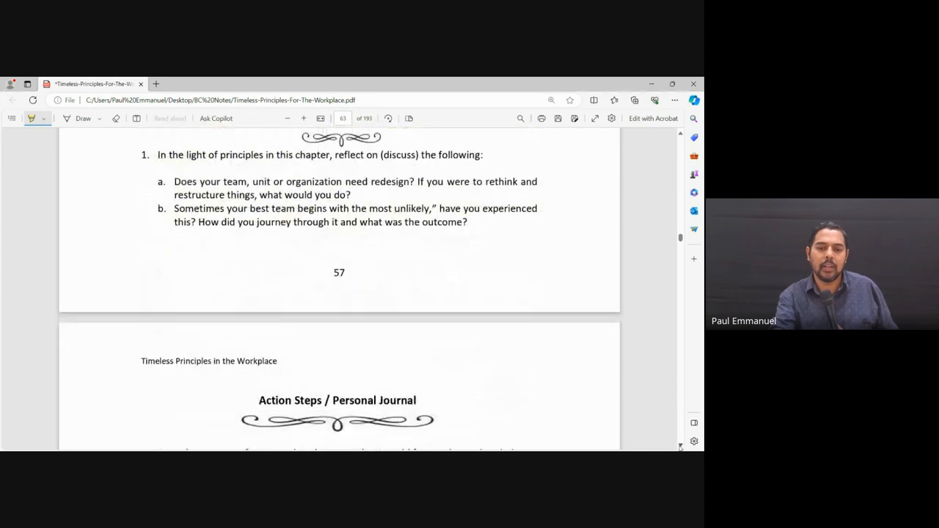
scroll("down", 3)
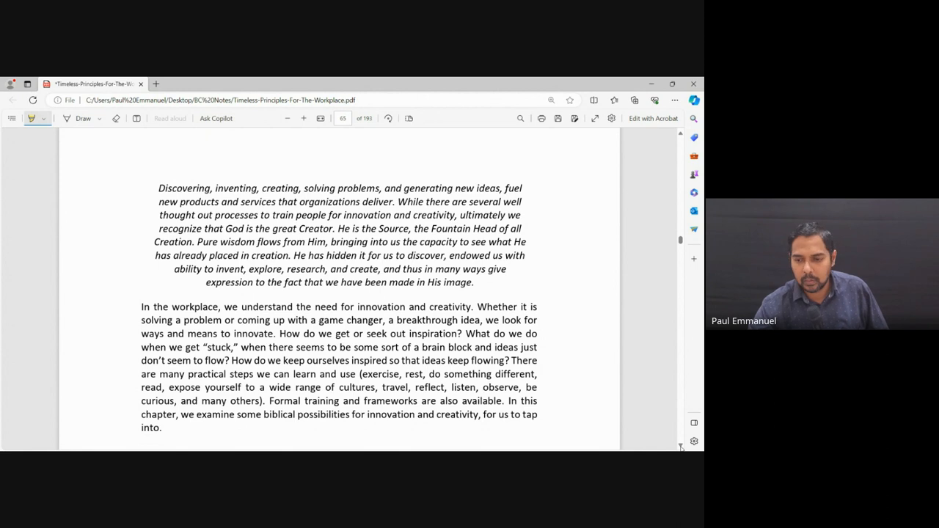
- Scroll past Isaiah 28:23-29 to the Daniel 2:20-22 verses on the next page
scroll("down", 3)
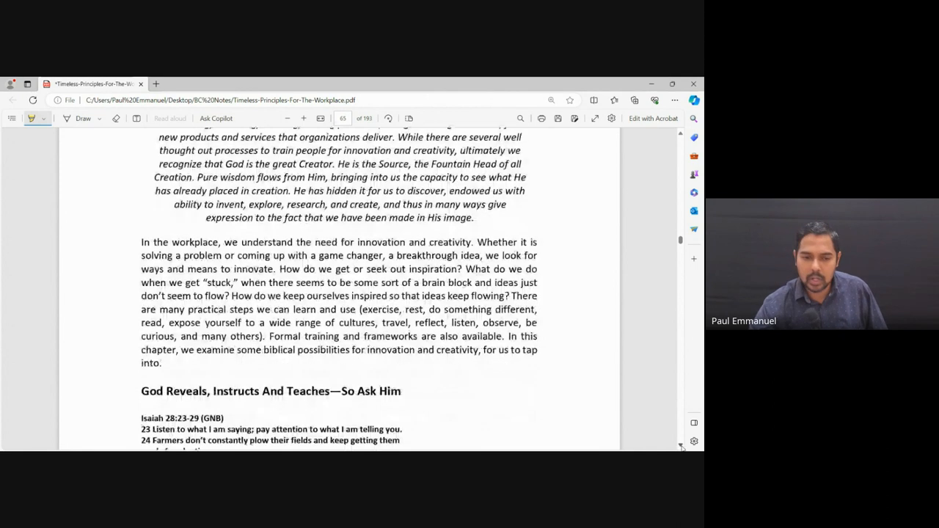
scroll("down", 3)
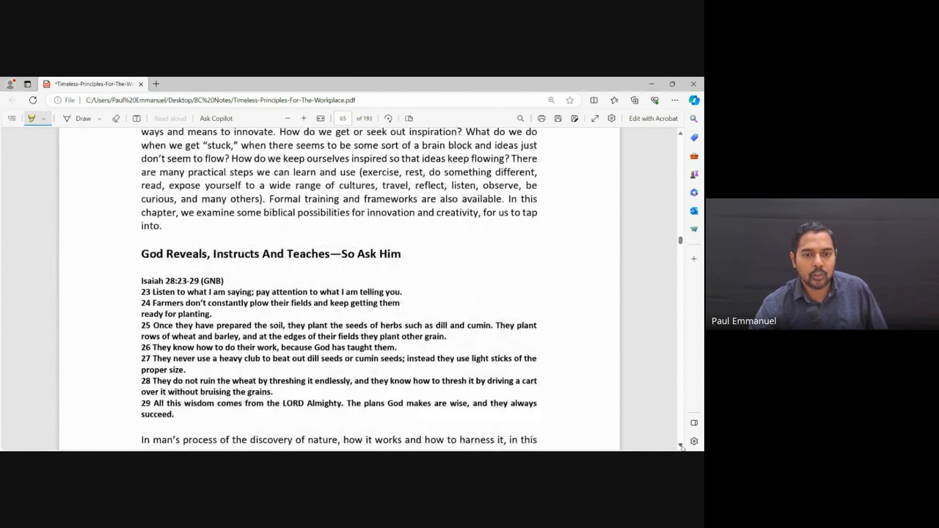
scroll("down", 3)
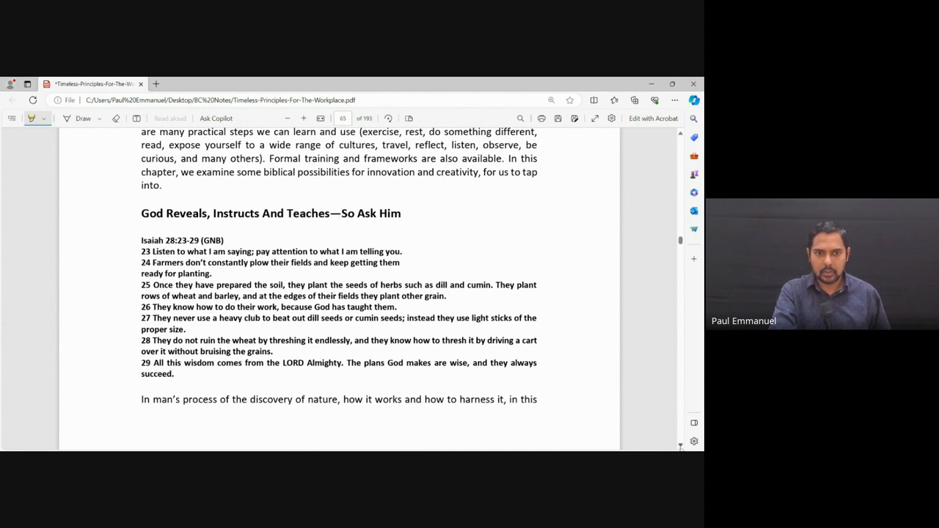
scroll("down", 3)
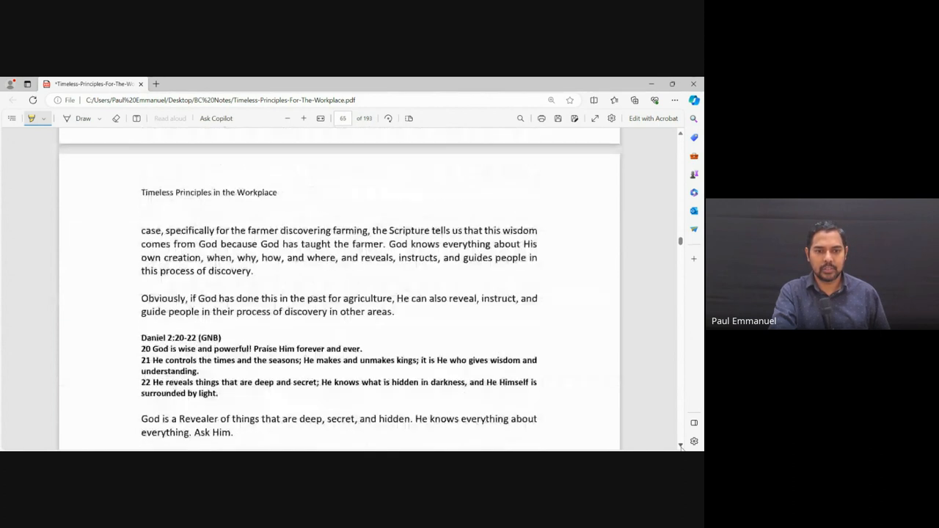
- Scroll page 66 to the 'Wisdom Is The Most Important Thing' heading and Proverbs 4:5-9
scroll("down", 3)
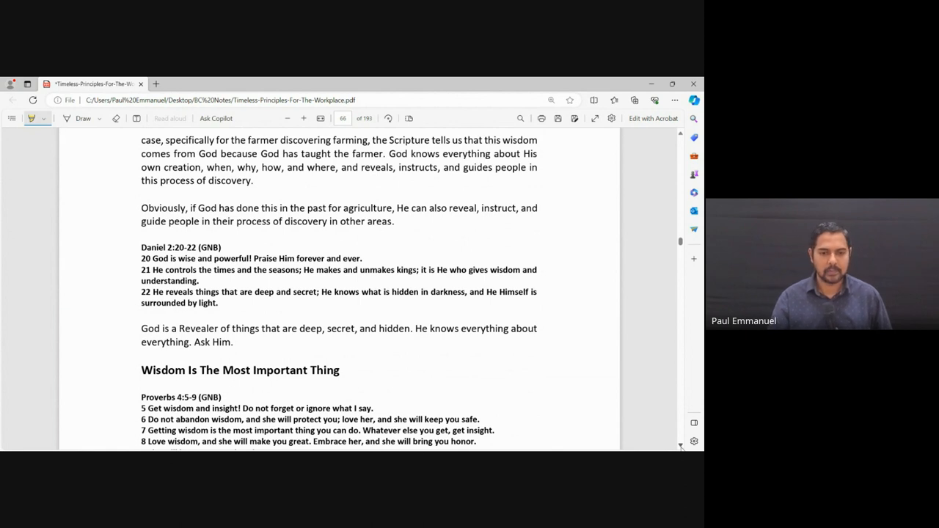
scroll("down", 3)
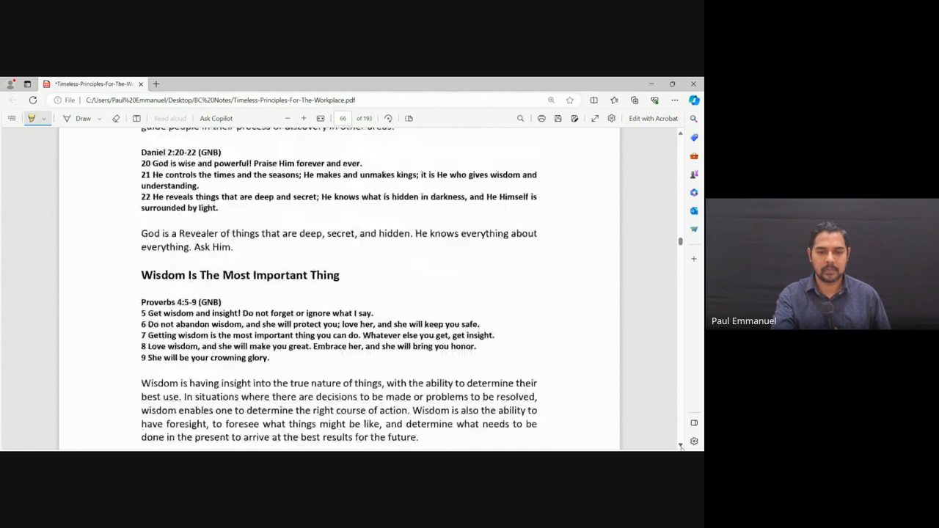
- Highlight 'Wisdom is having insight into the true nature of things' and scroll to printed page 60's end
scroll("down", 3)
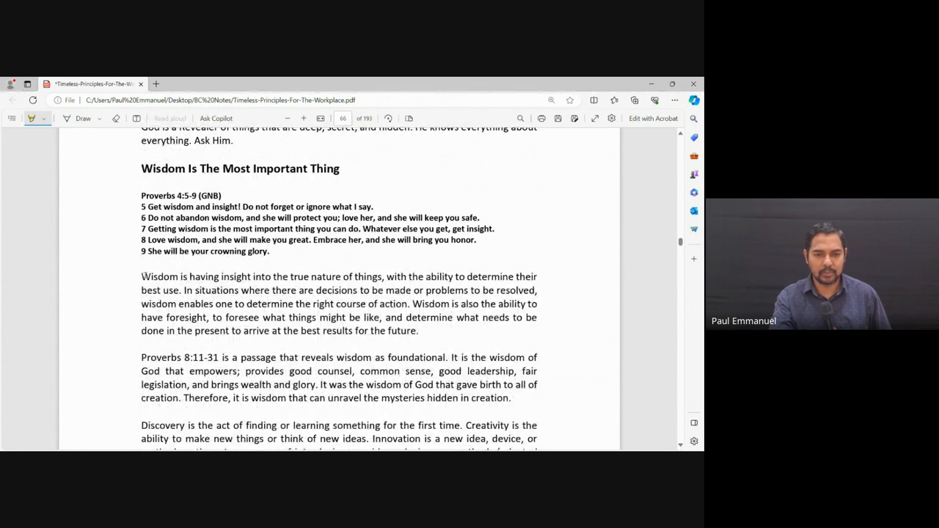
left_click_drag(142, 277, 250, 277)
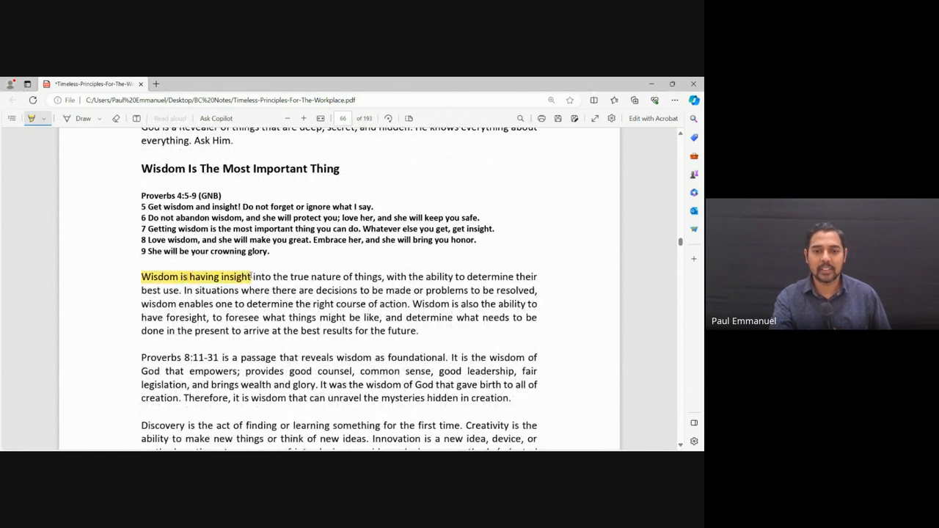
left_click_drag(251, 276, 383, 276)
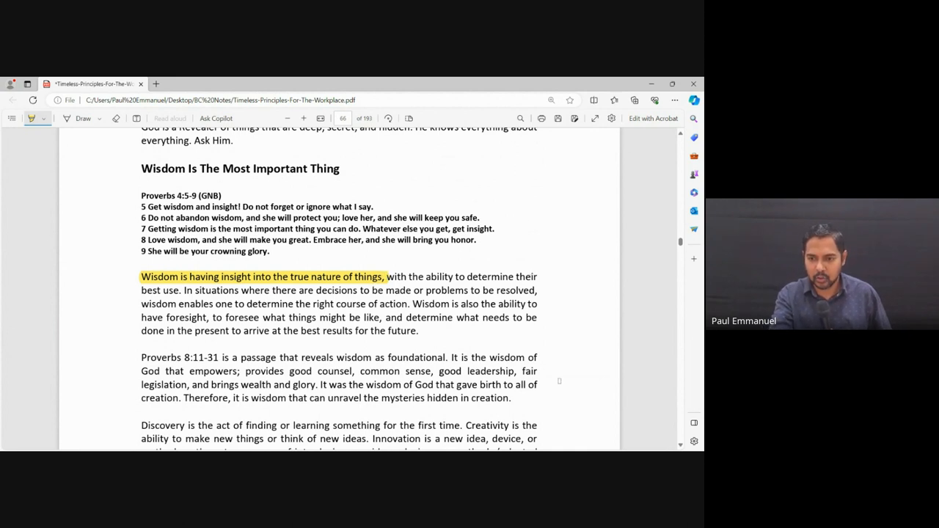
scroll("down", 3)
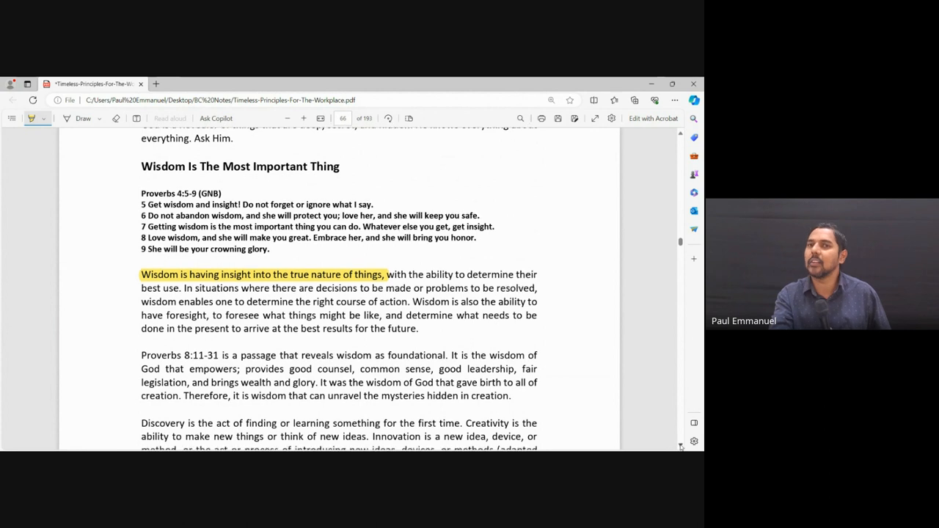
scroll("down", 3)
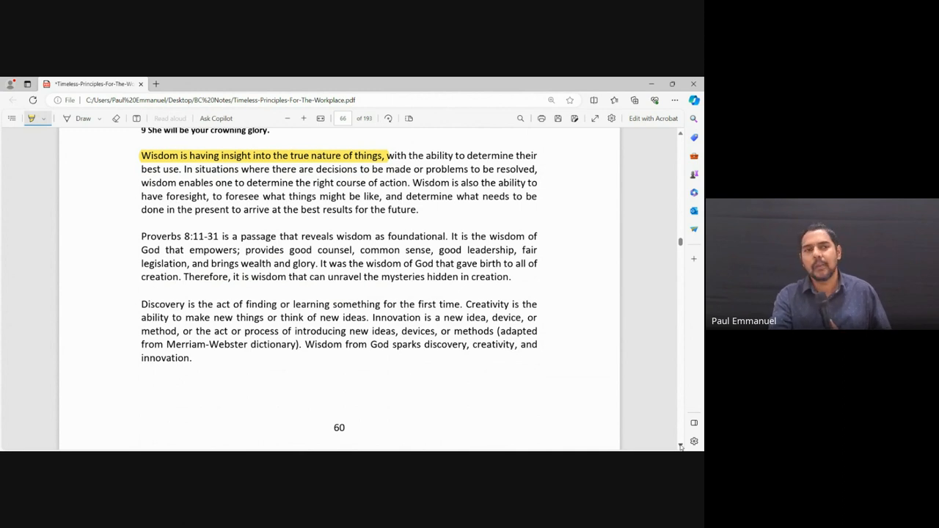
- Scroll into page 67 to show James 1:5-6 and 'Welcome The Spirit Of Wisdom To Anoint You'
scroll("down", 3)
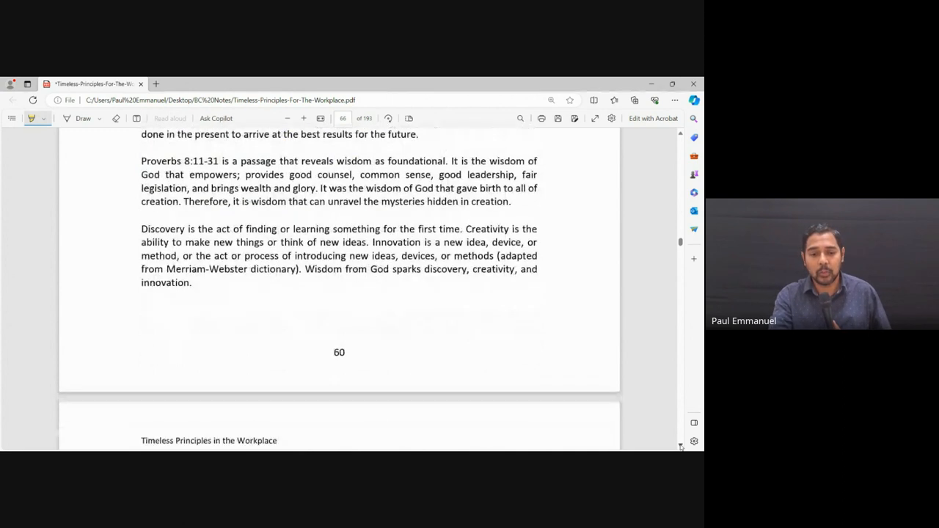
scroll("down", 3)
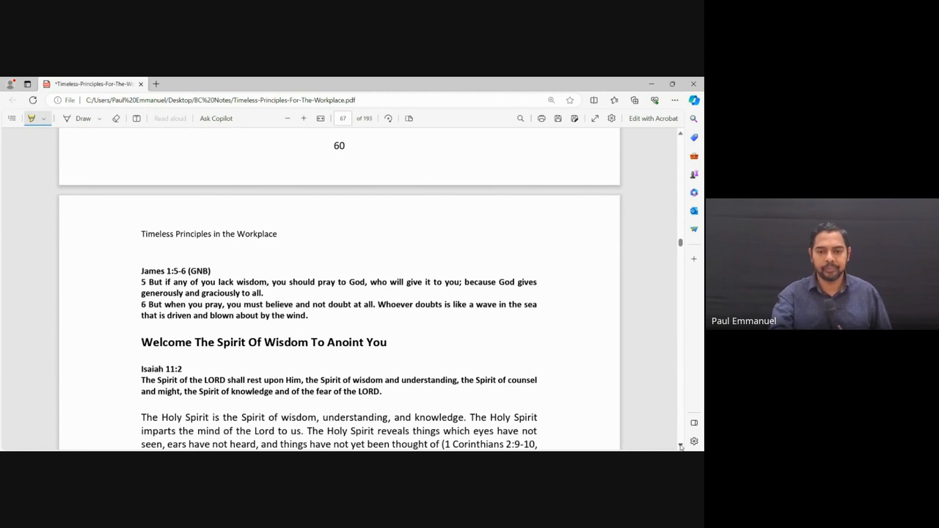
scroll("down", 3)
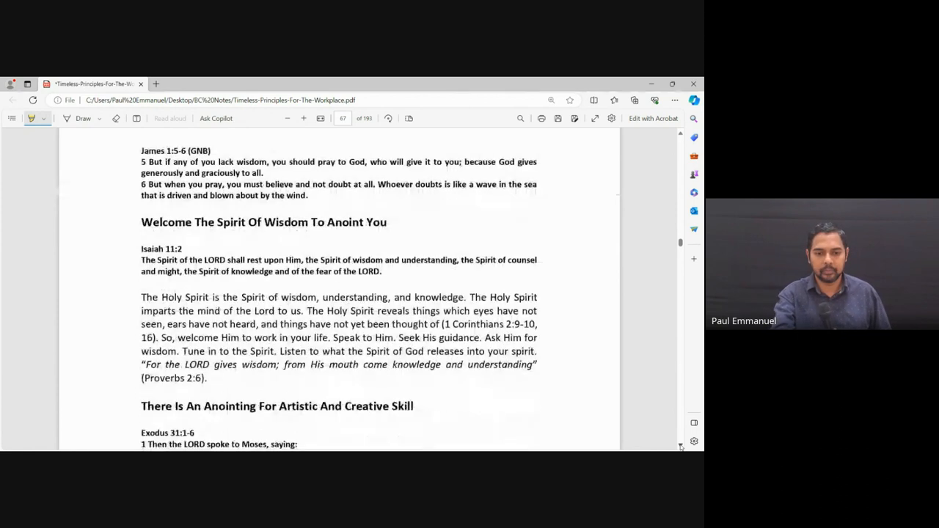
scroll("down", 3)
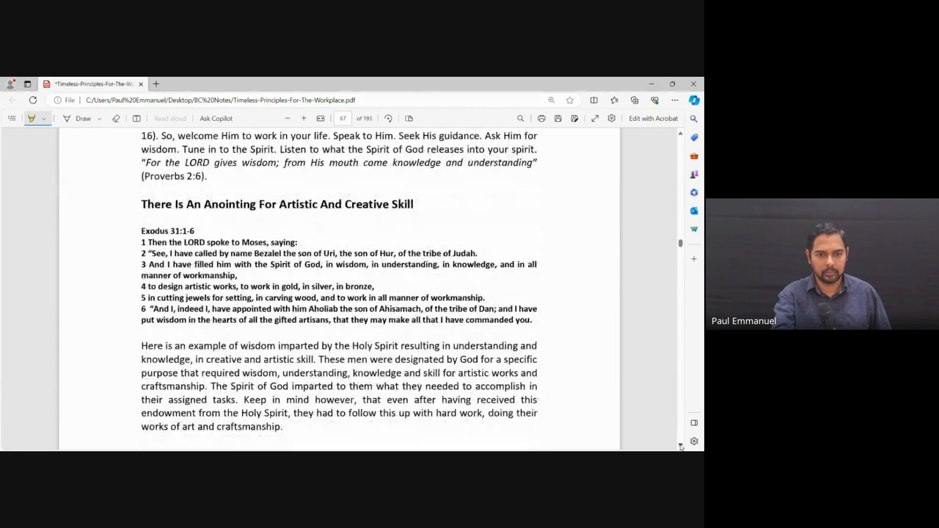
scroll("down", 3)
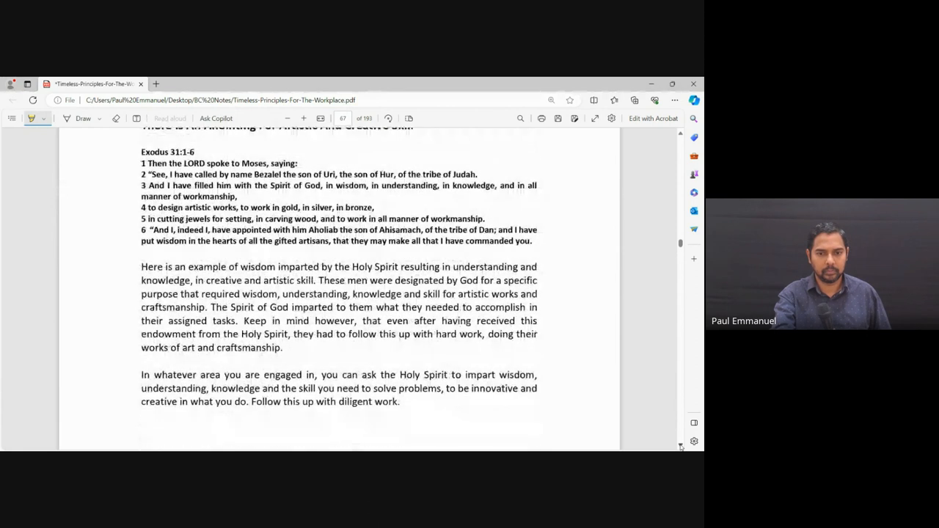
scroll("down", 3)
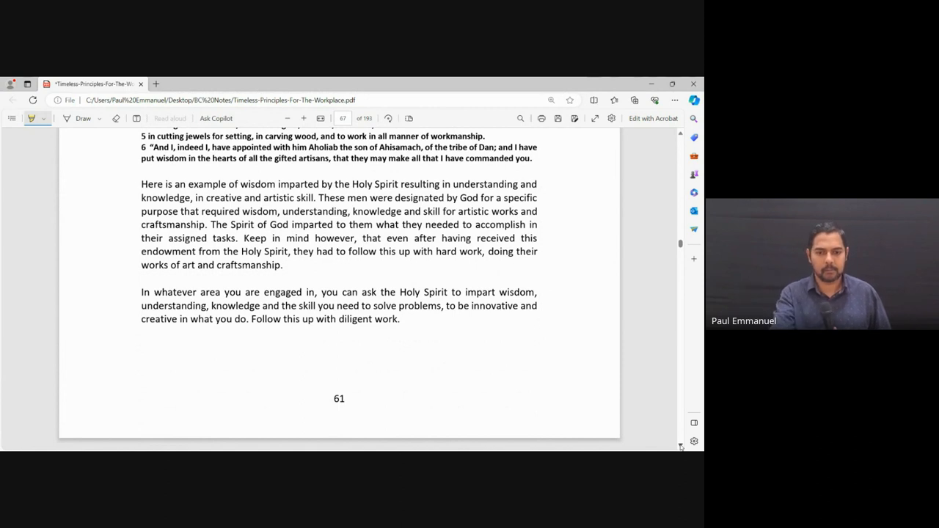
scroll("down", 3)
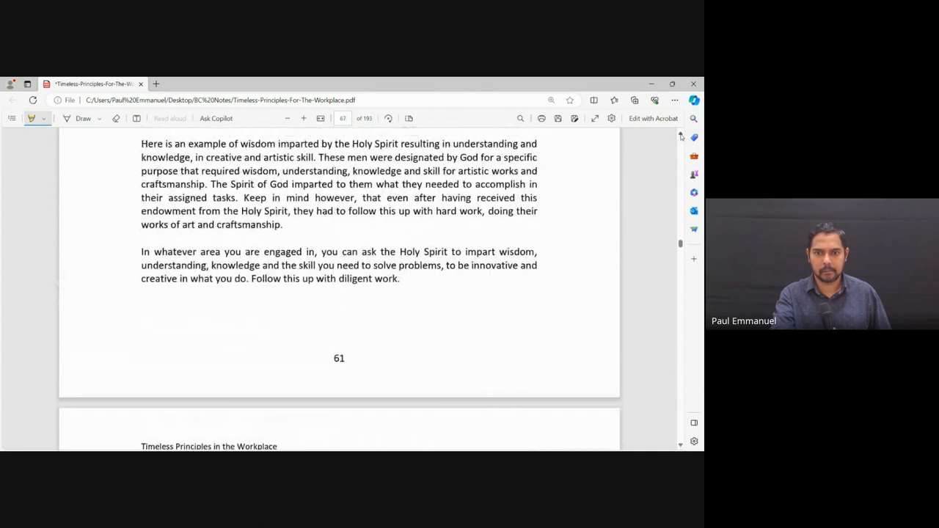
scroll("up", 3)
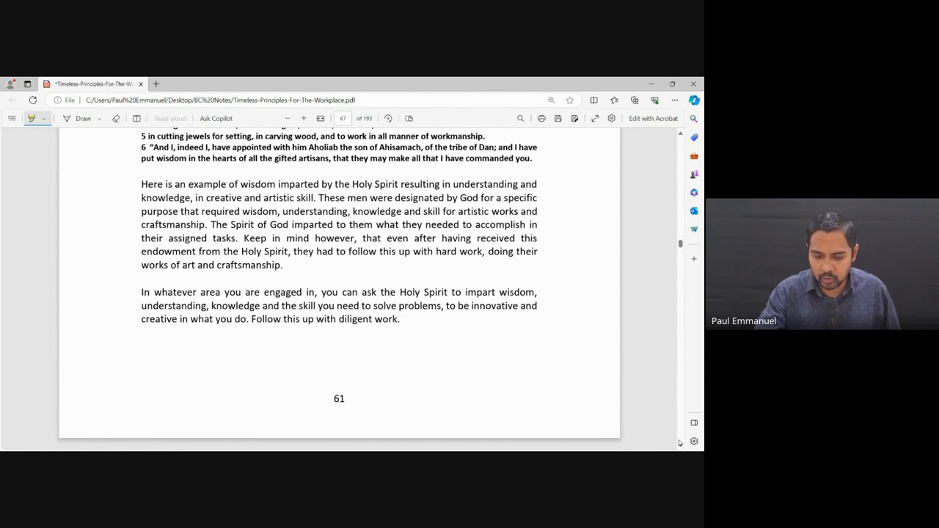
- Scroll onto page 68 through the 'Don't Just Identify The Problem—Bring The Solution' commentary
scroll("down", 3)
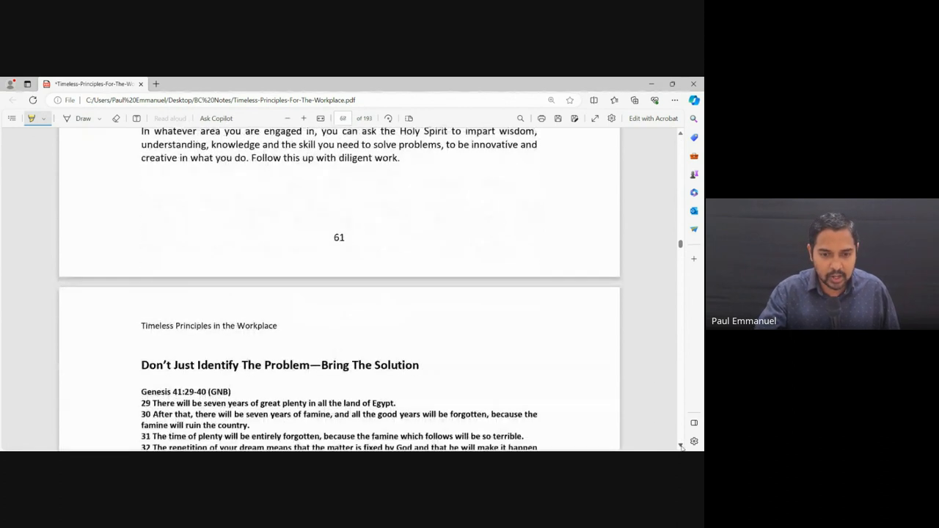
scroll("down", 3)
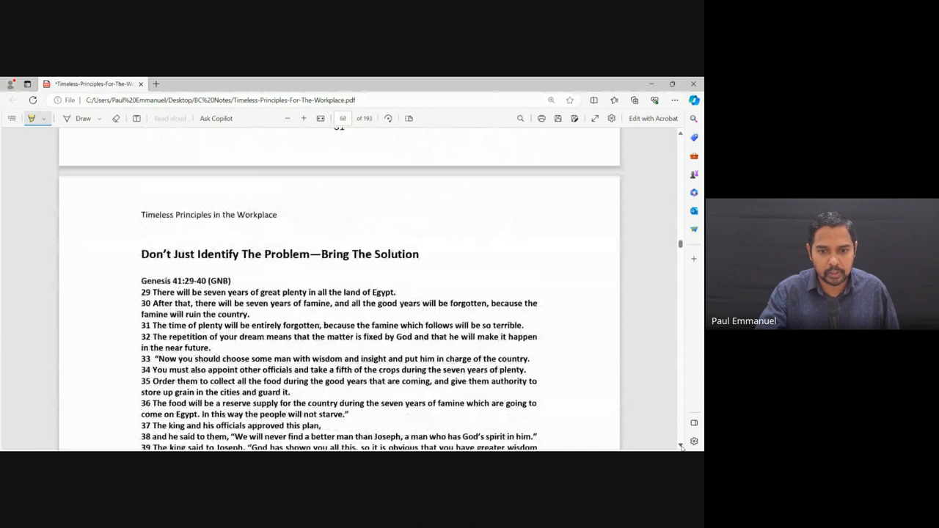
scroll("down", 3)
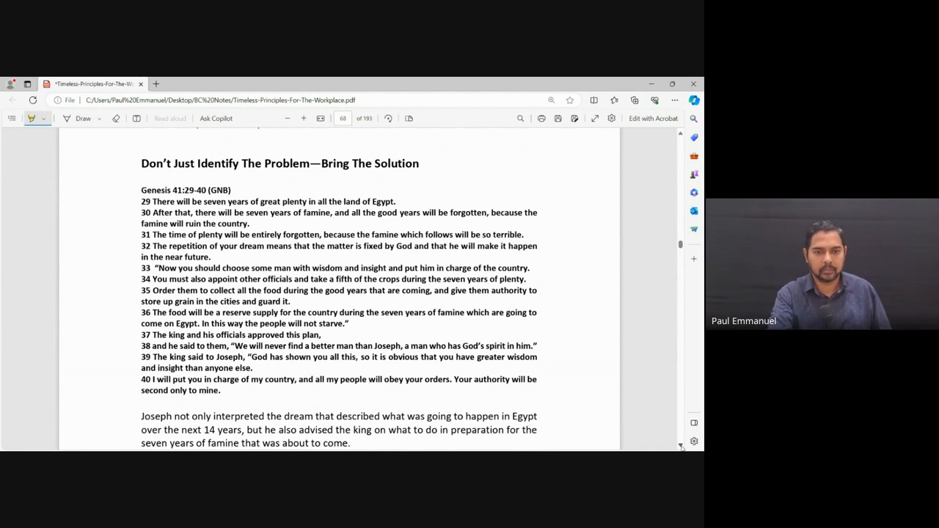
scroll("down", 3)
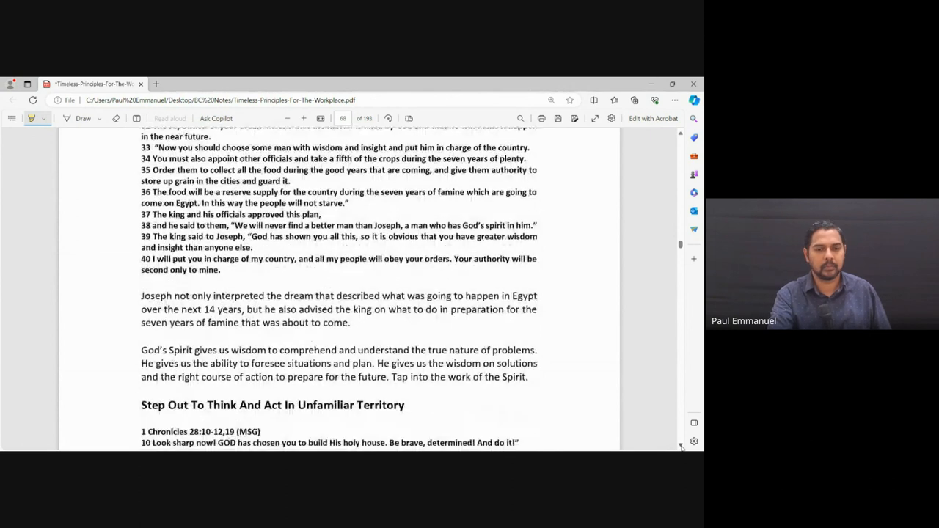
- Scroll to the 1 Chronicles 28 verses under 'Step Out To Think And Act In Unfamiliar Territory'
scroll("down", 3)
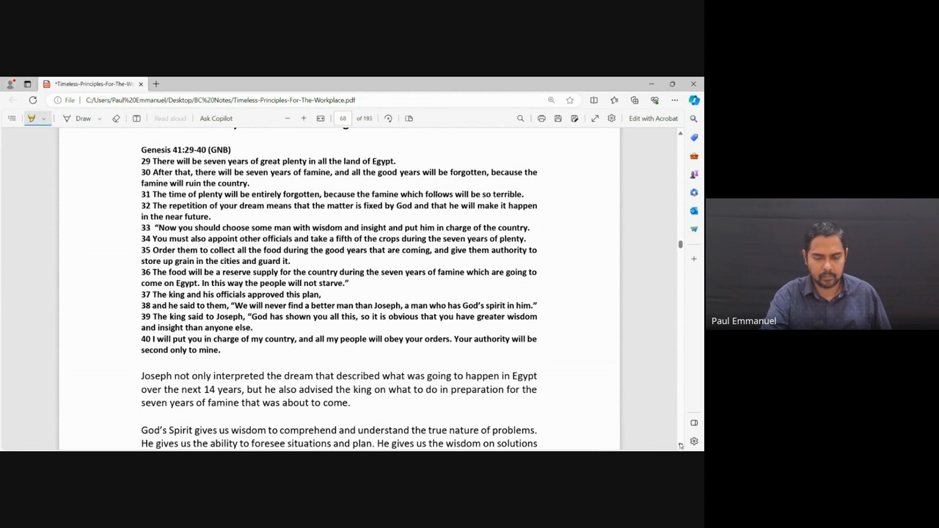
scroll("down", 3)
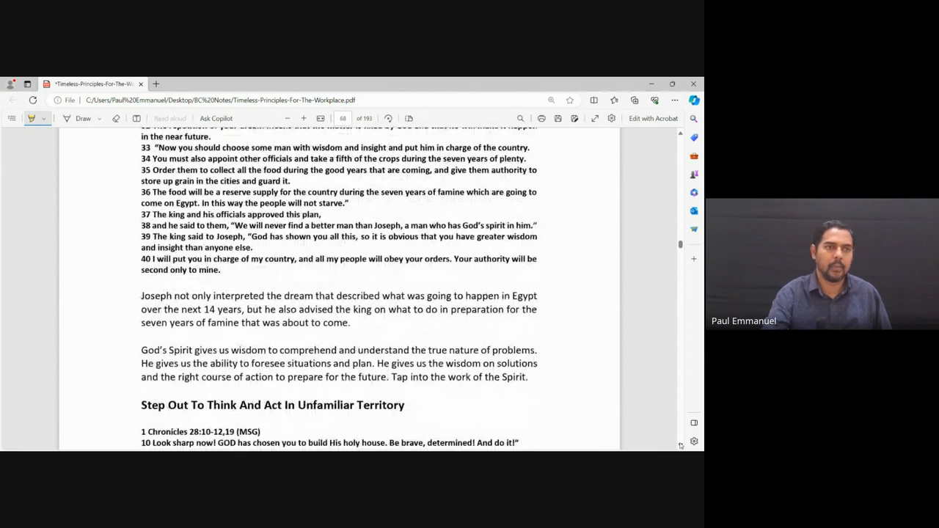
scroll("down", 3)
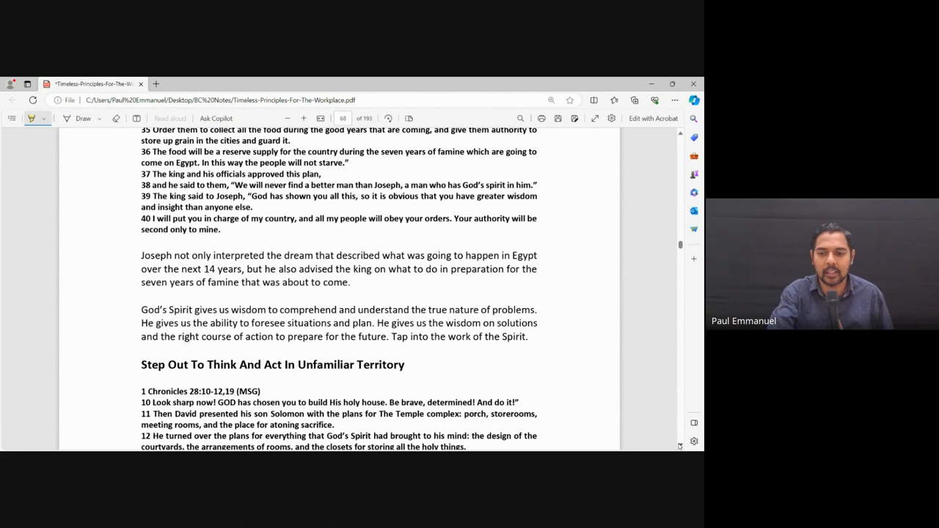
- Scroll down until the 1 Chronicles 28:10-12,19 passage and the unfamiliar-territory opening paragraph are visible
scroll("down", 3)
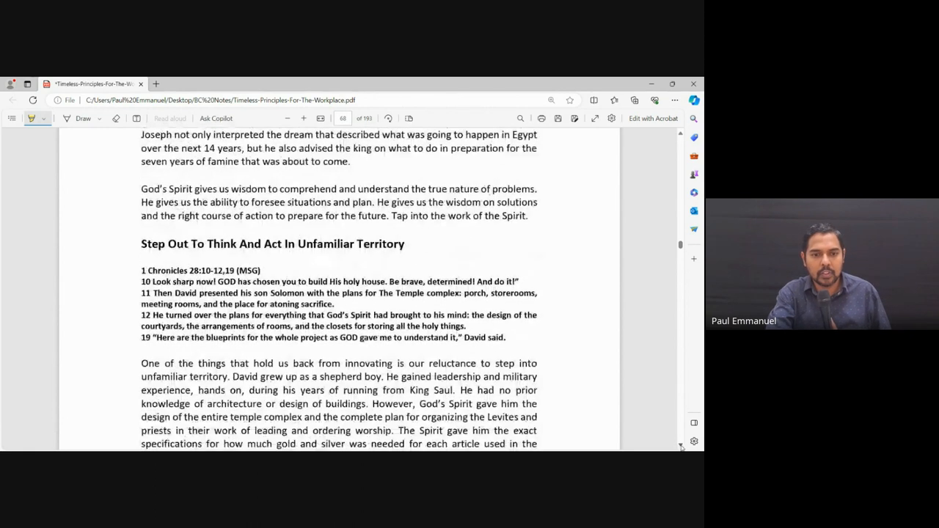
scroll("down", 3)
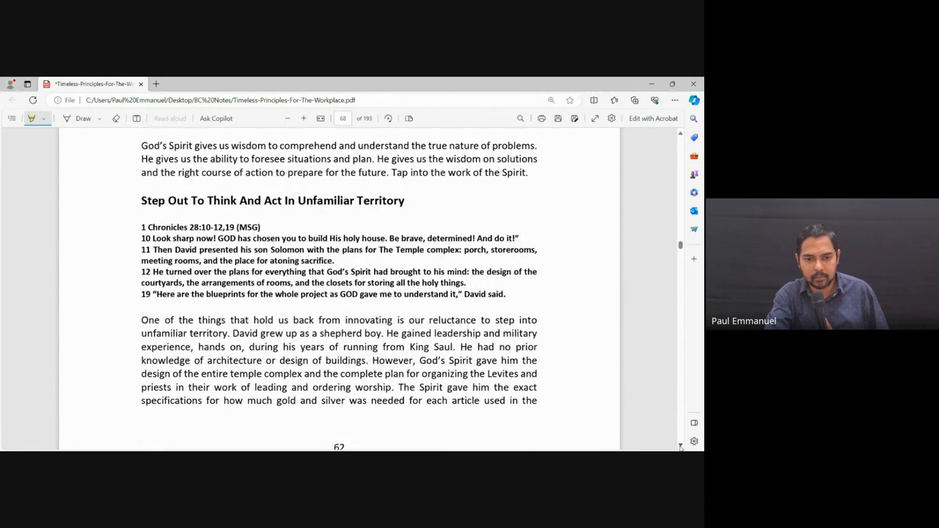
scroll("down", 3)
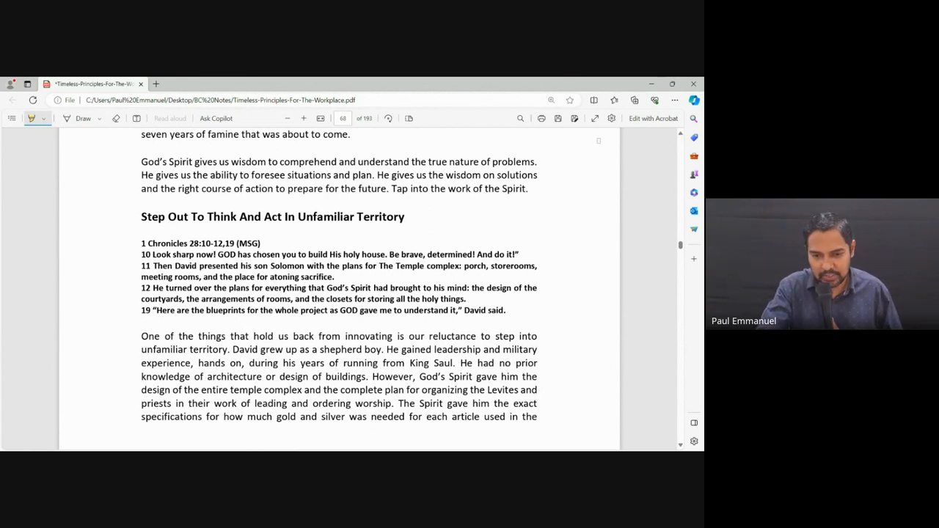
mouse_move(406, 443)
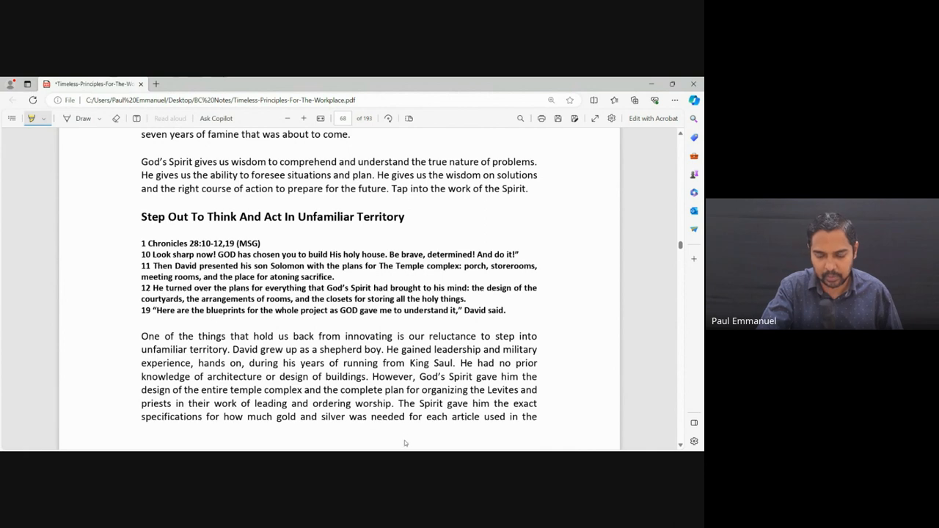